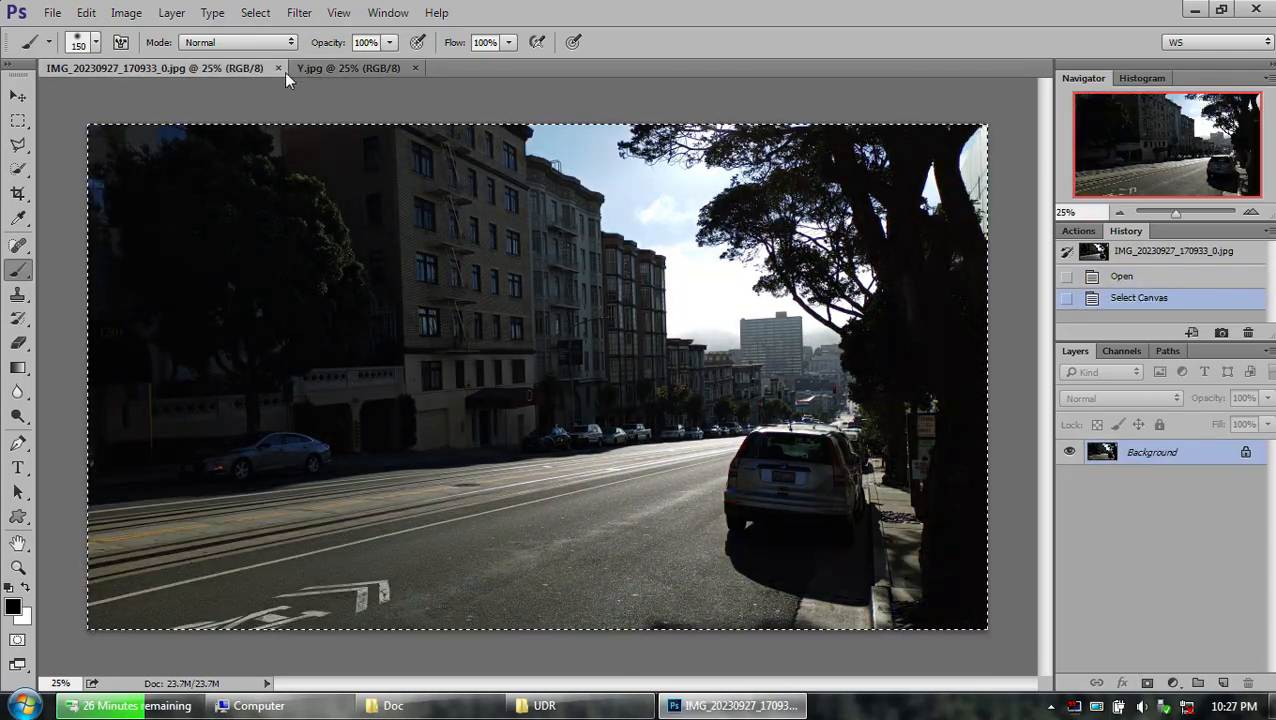
Align the pasted second exposure as Layer 1 using Difference mode, then return it to Normal.
{"action": "left_click", "coordinate": [1120, 398]}
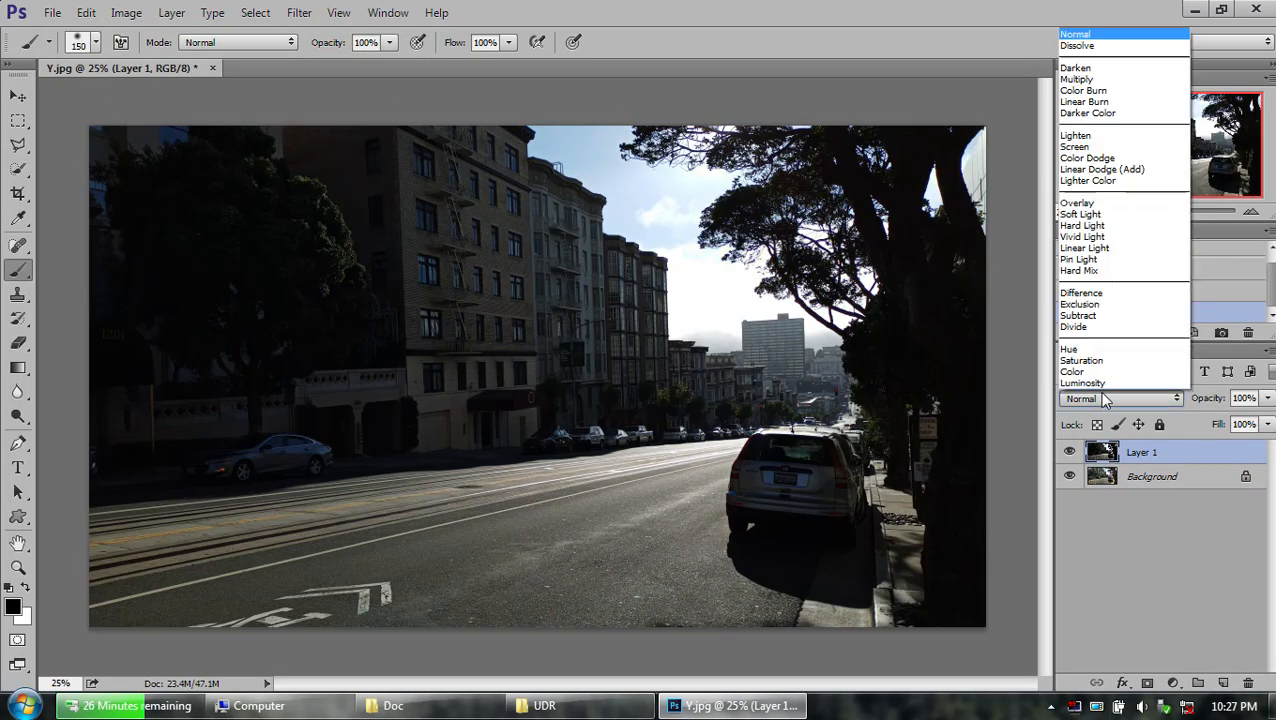
{"action": "left_click", "coordinate": [1081, 292]}
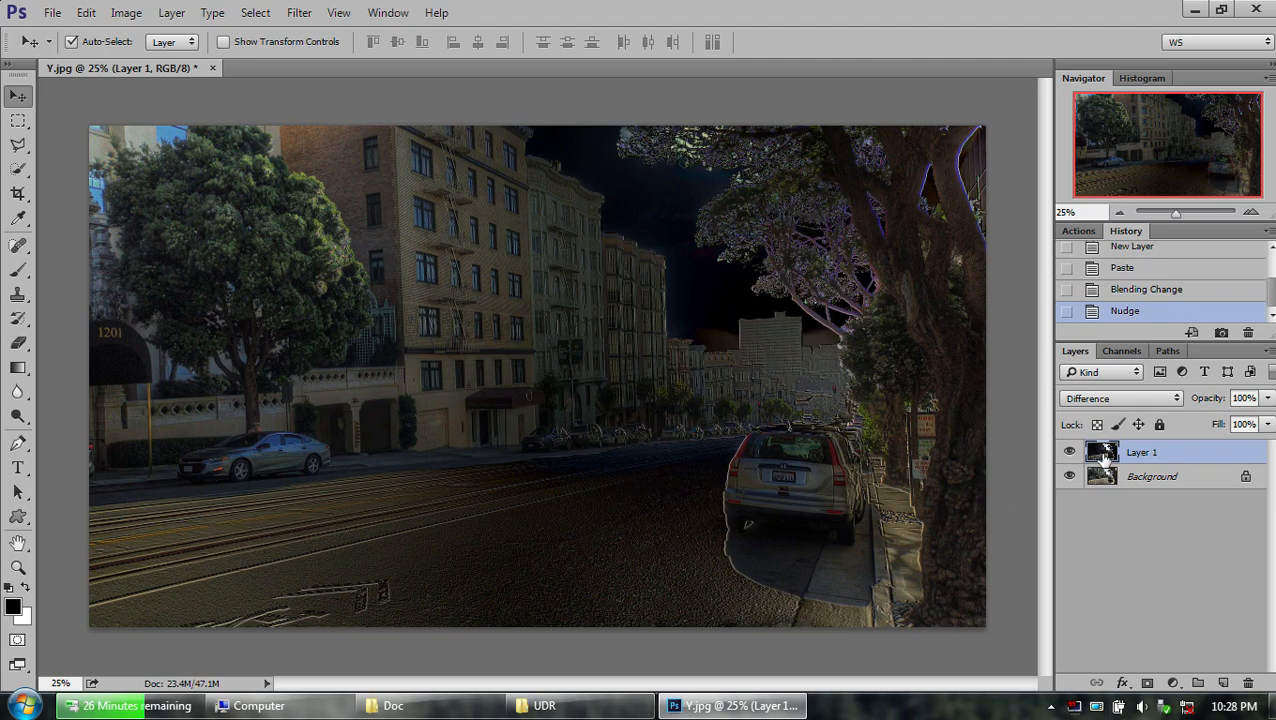
{"action": "left_click", "coordinate": [1120, 398]}
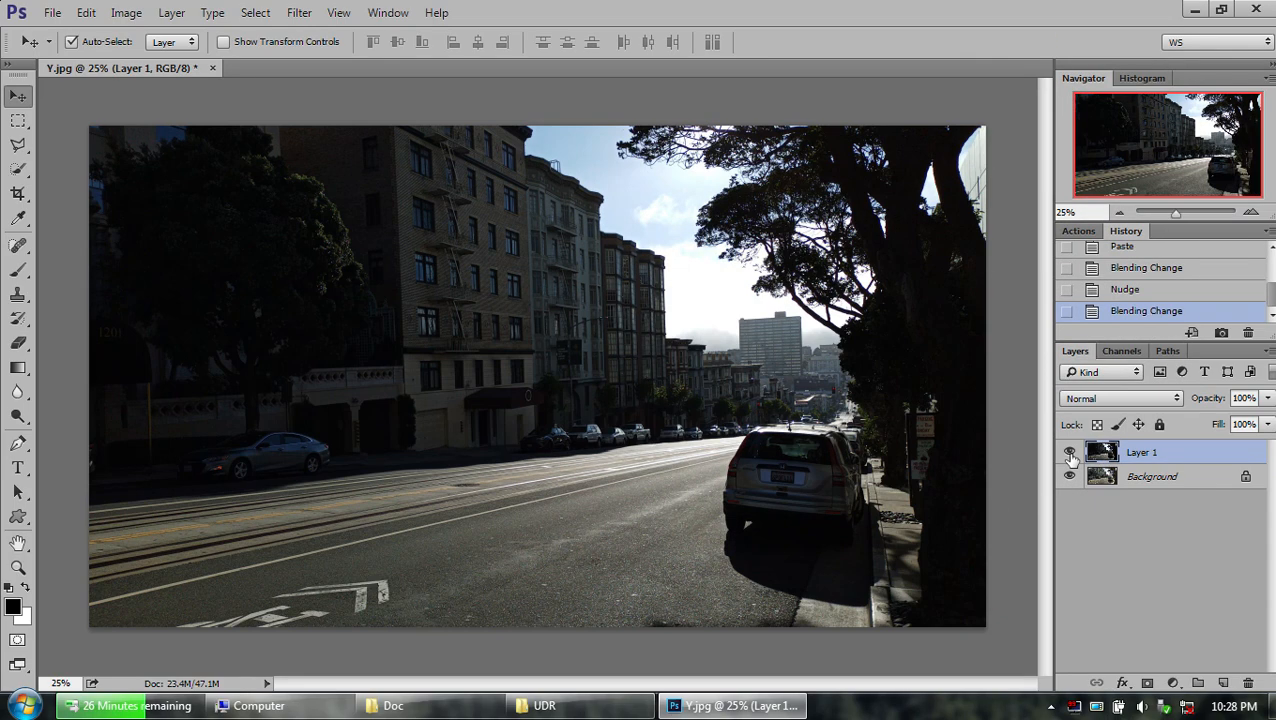
Add a black mask to Layer 1 and paint white over the tree canopy to reveal it.
{"action": "left_click", "coordinate": [1069, 452]}
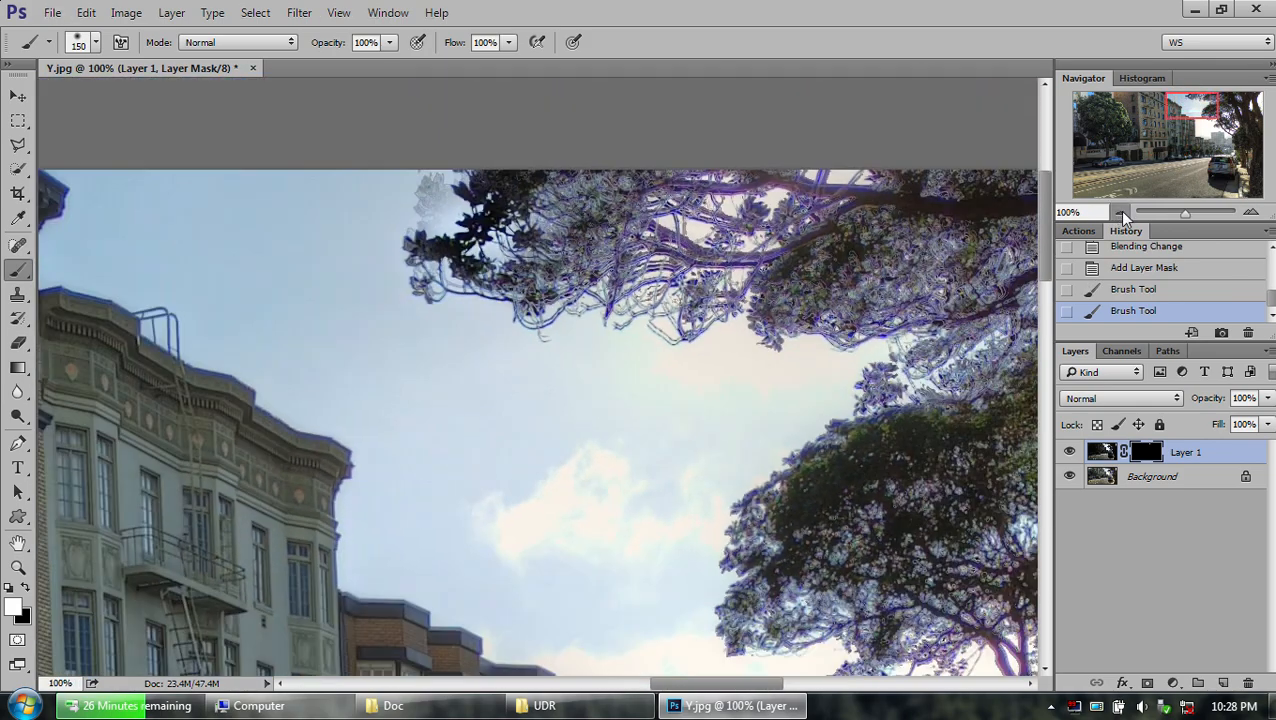
{"action": "left_click", "coordinate": [1119, 212]}
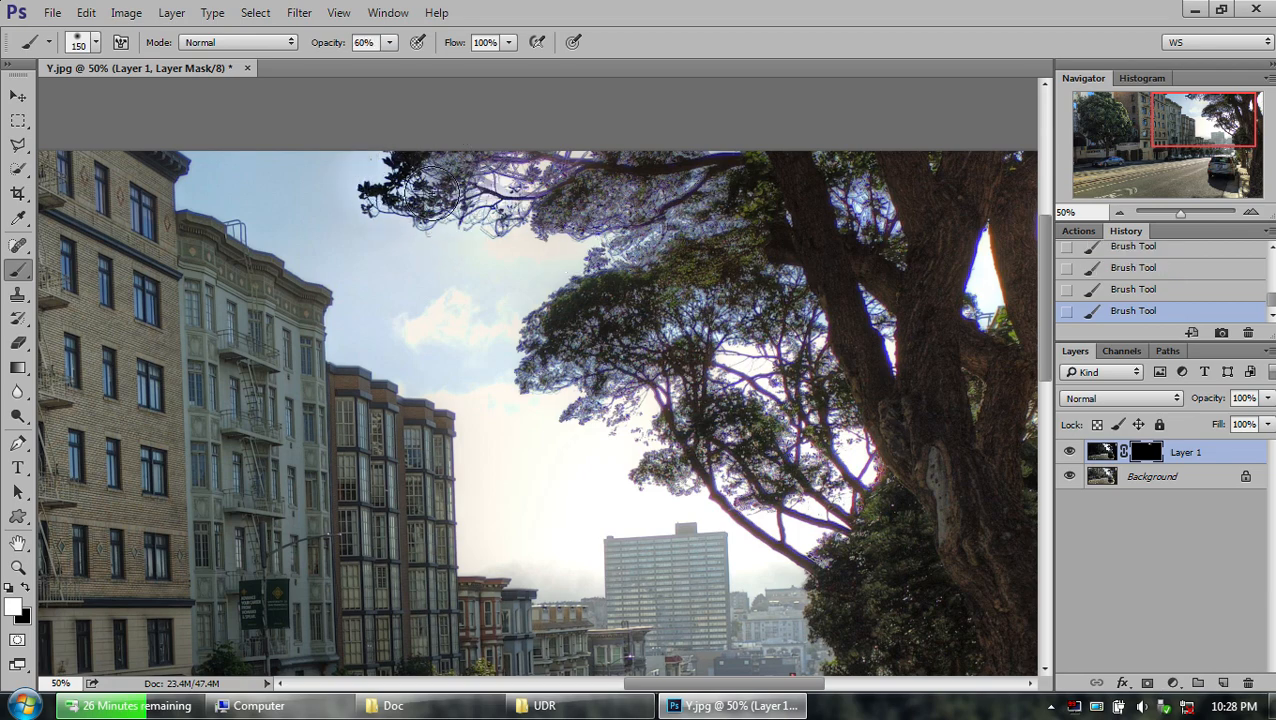
{"action": "left_click_drag", "start_coordinate": [430, 200], "coordinate": [665, 180]}
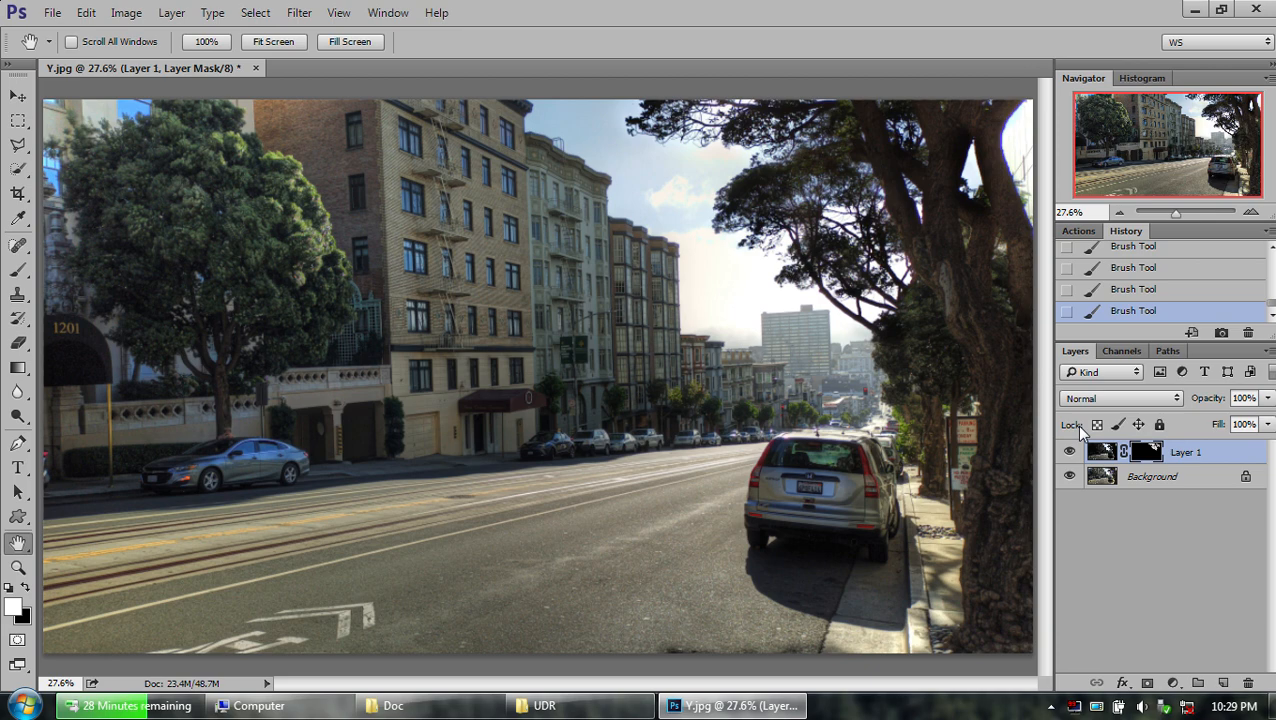
Paint the mask over the parked cars with the Brush.
{"action": "left_click", "coordinate": [18, 242]}
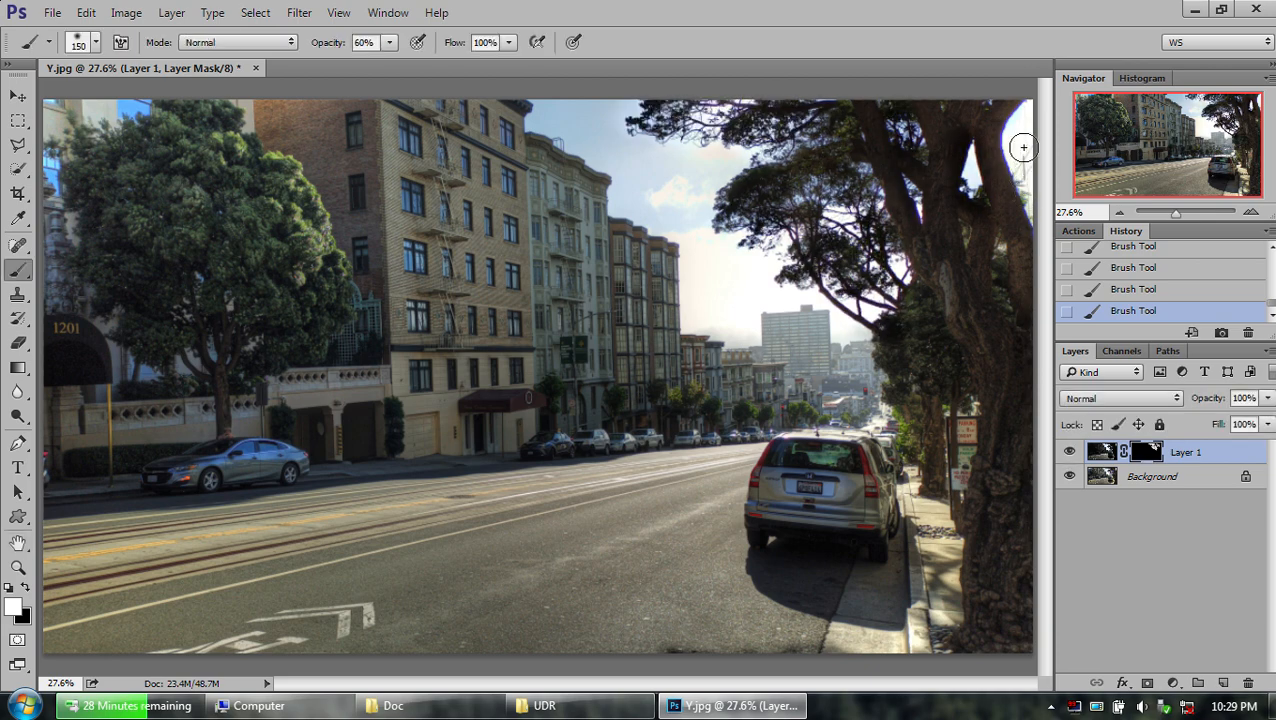
{"action": "mouse_move", "coordinate": [1023, 207]}
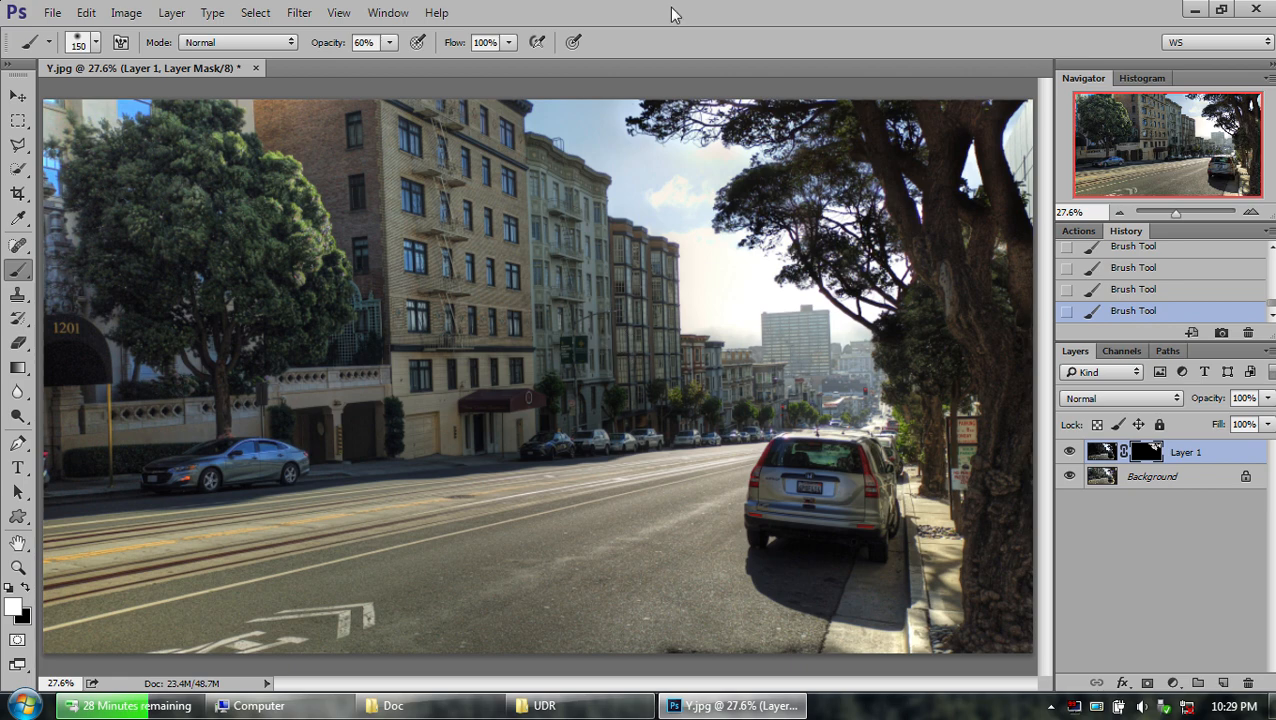
{"action": "mouse_move", "coordinate": [545, 445]}
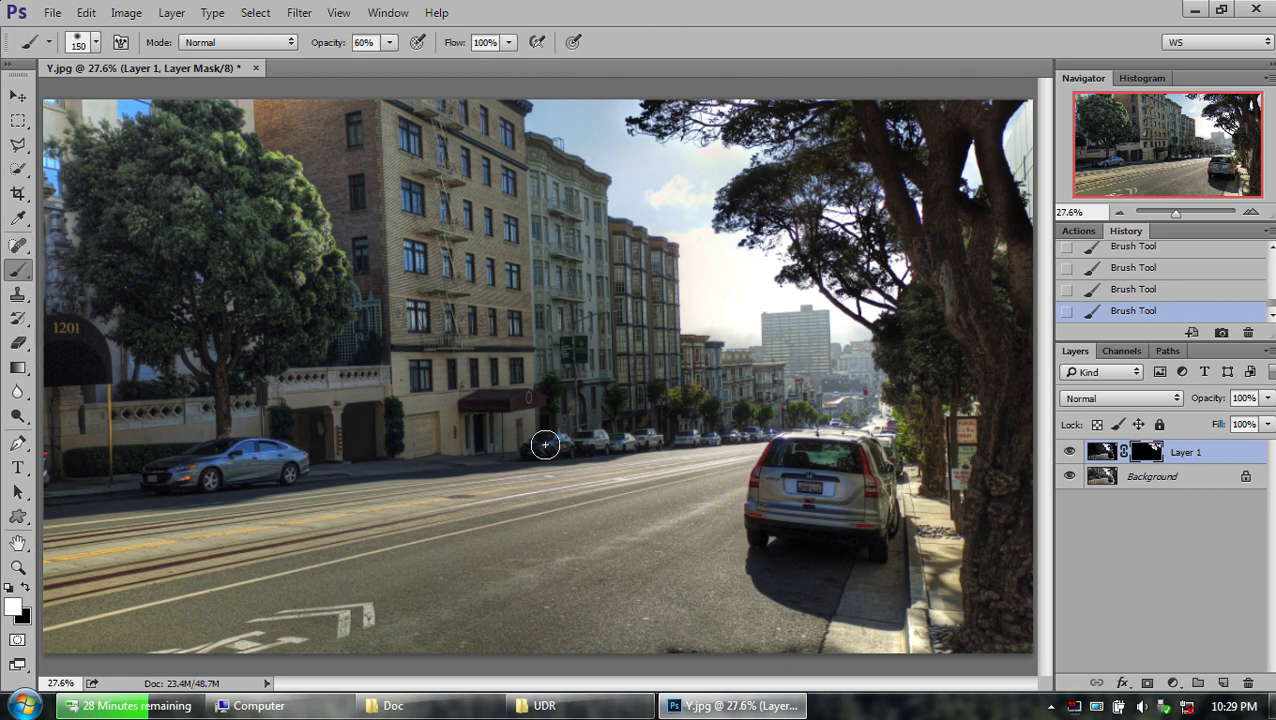
{"action": "left_click", "coordinate": [98, 42]}
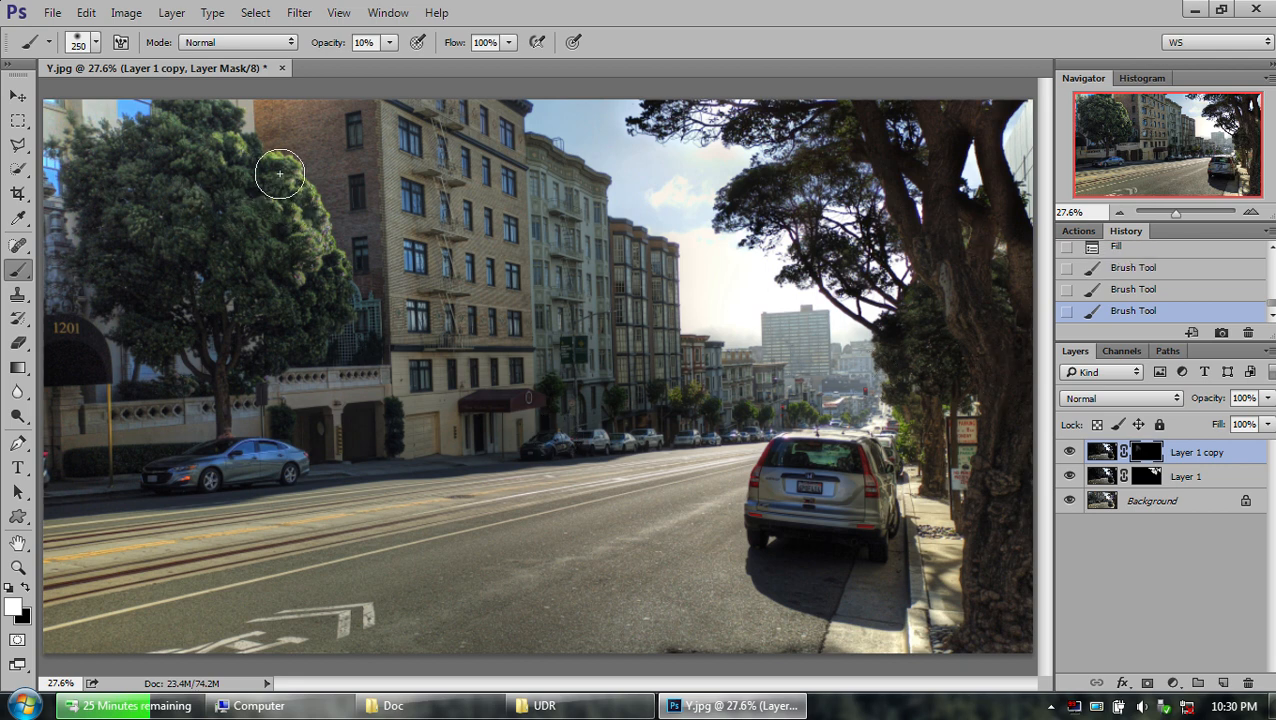
Brighten the shadow behind the parked car, then toggle layer visibility to compare.
{"action": "left_click_drag", "start_coordinate": [280, 175], "coordinate": [567, 248]}
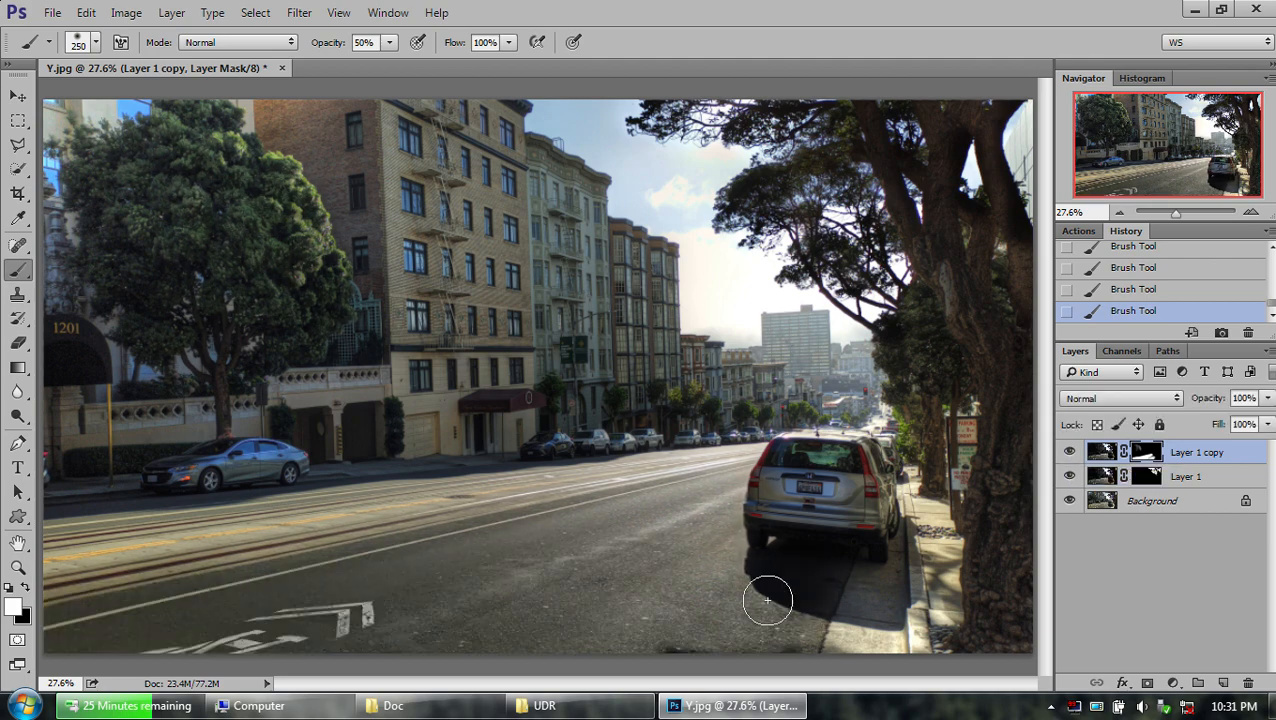
{"action": "mouse_move", "coordinate": [837, 285]}
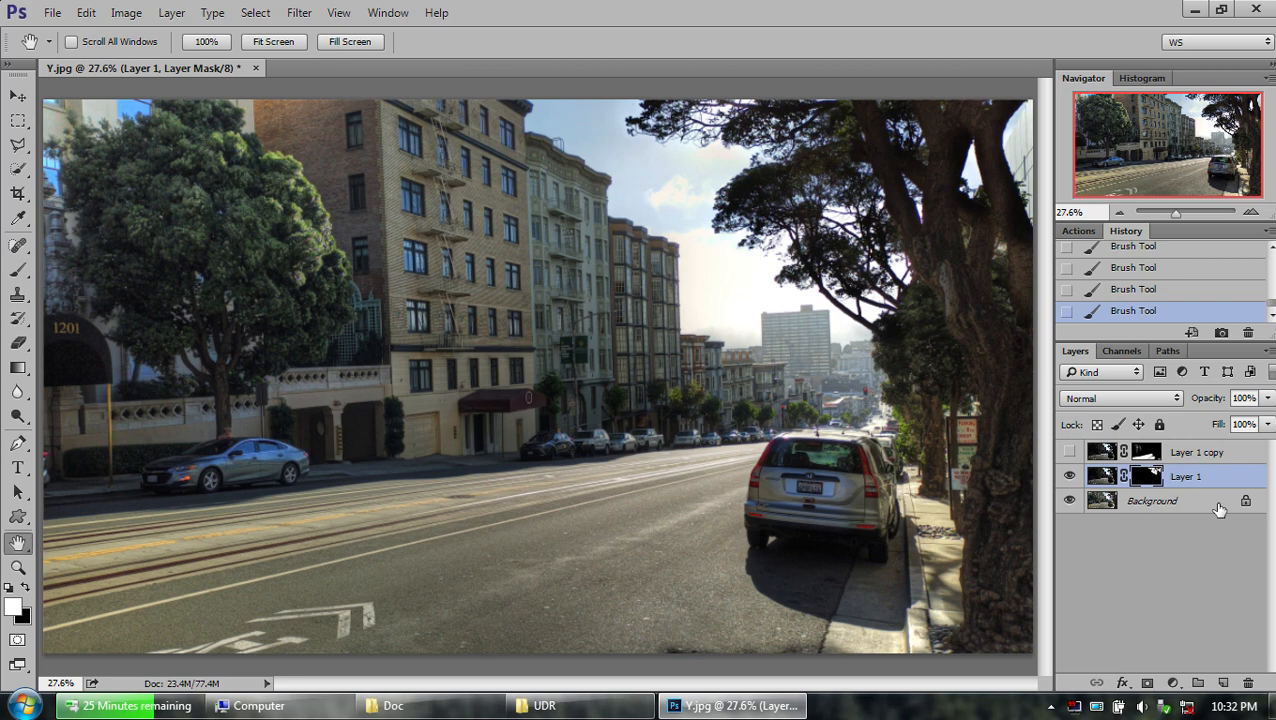
{"action": "left_click", "coordinate": [1069, 500]}
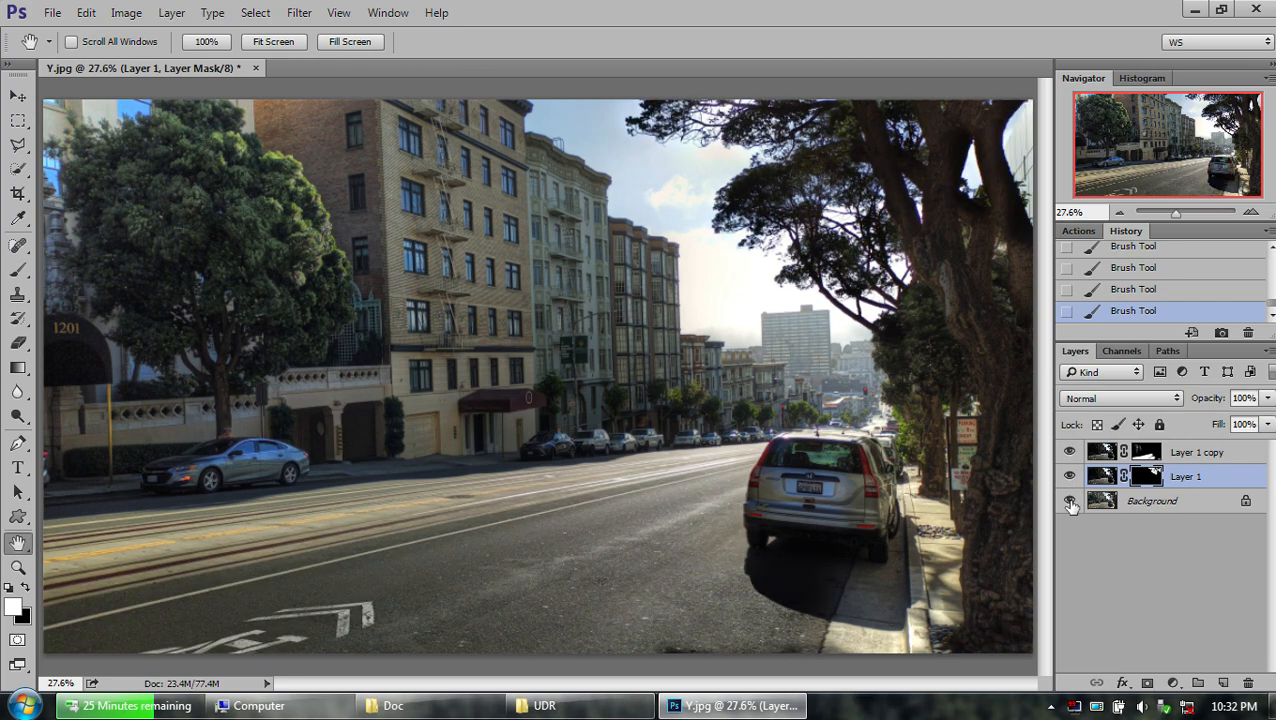